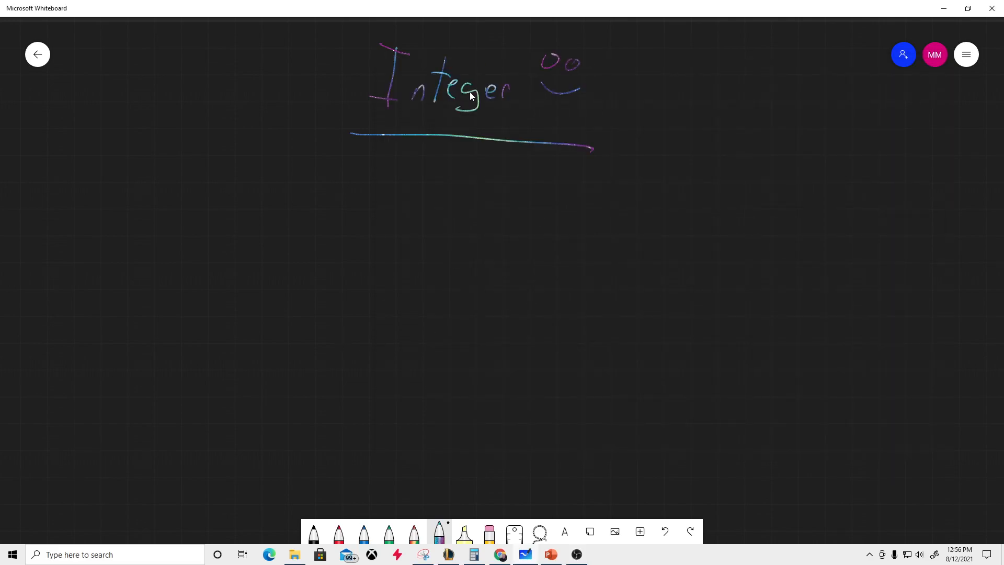
mouse_move(500, 102)
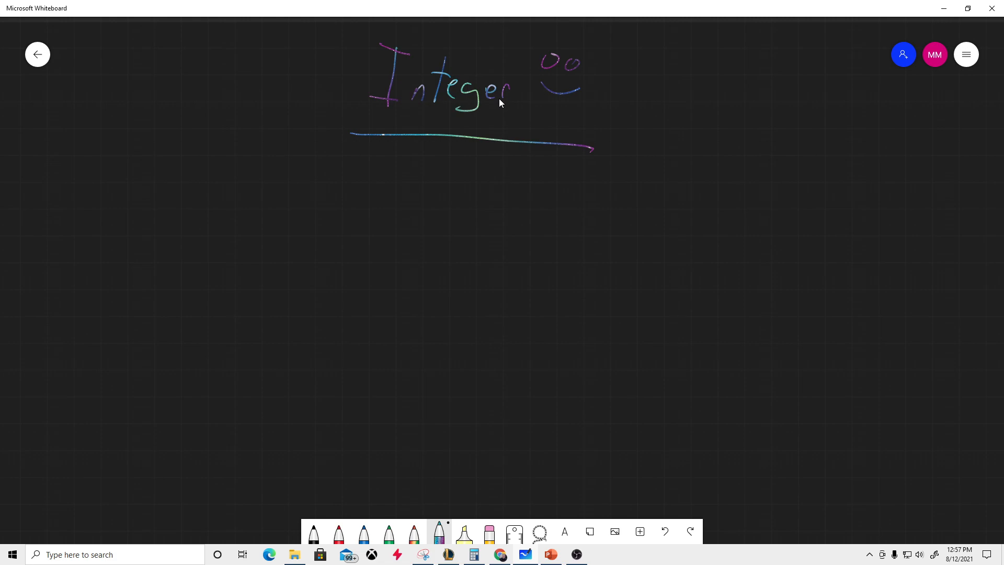
Handwrite the integer examples -3, -1, 0 and 12 in a row beneath the heading
drag(383, 171, 390, 170)
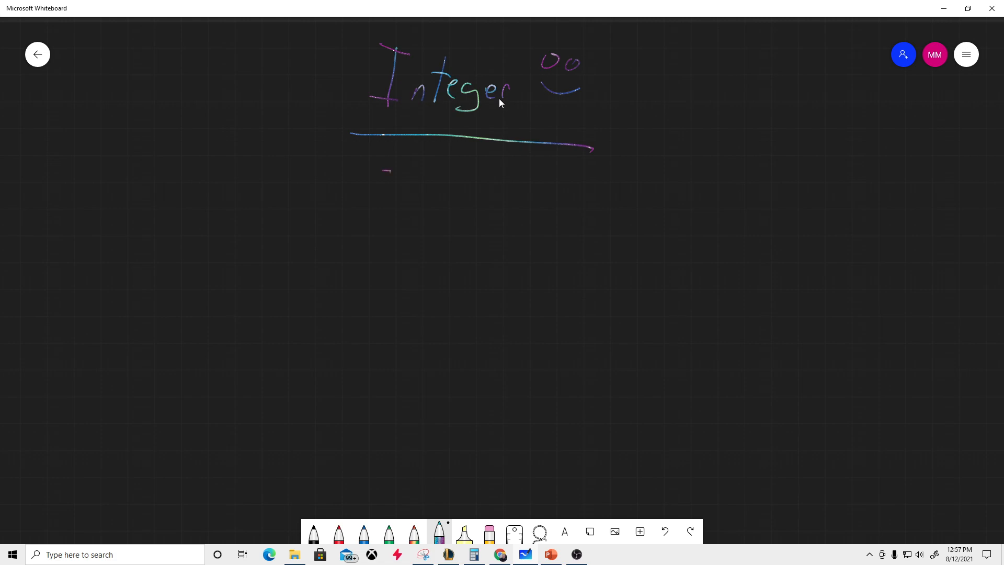
drag(400, 163, 404, 171)
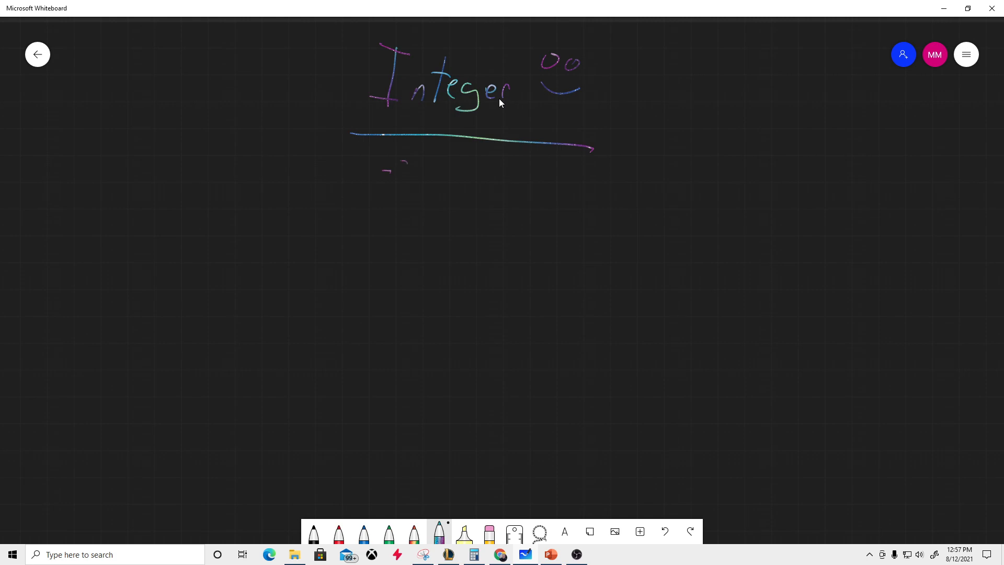
drag(384, 173, 458, 173)
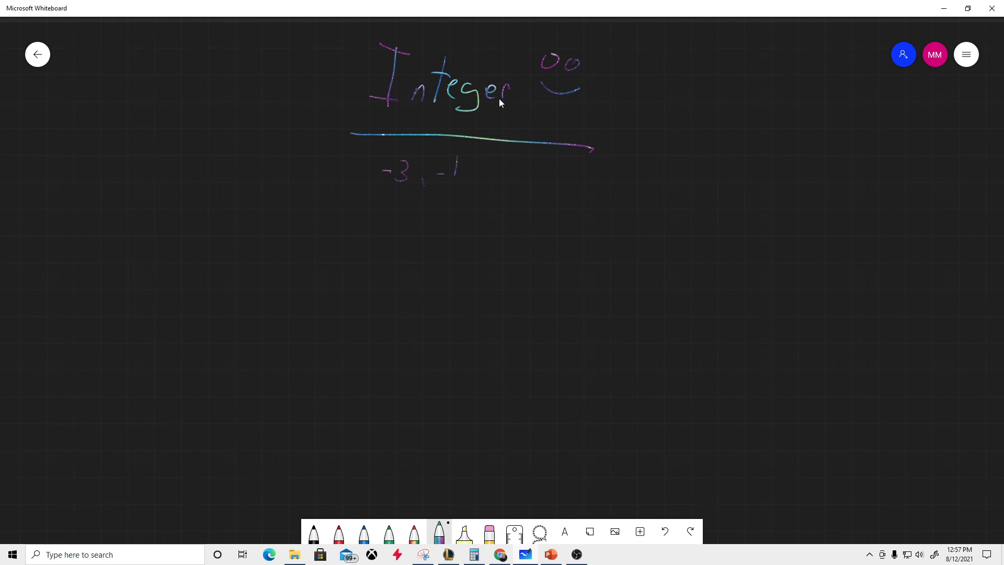
drag(495, 163, 512, 175)
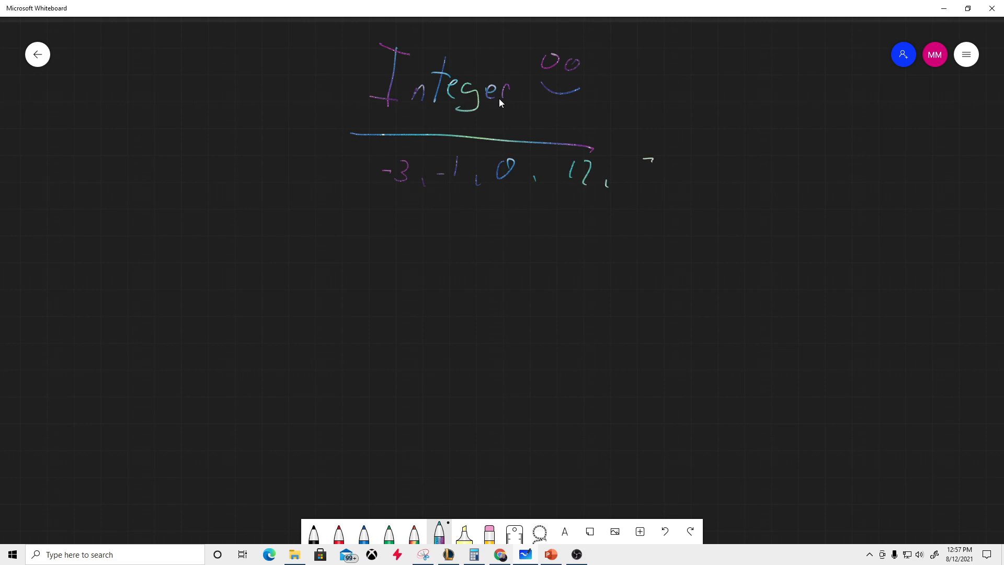
Add the large integer 3,432,110 and enclose the whole example row in a rectangle
drag(639, 166, 711, 173)
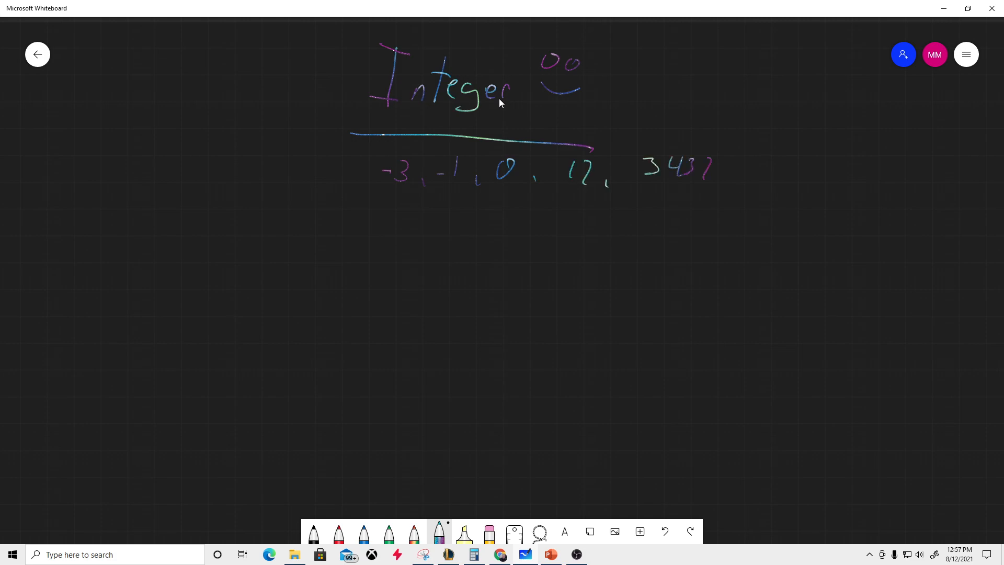
drag(704, 169, 775, 169)
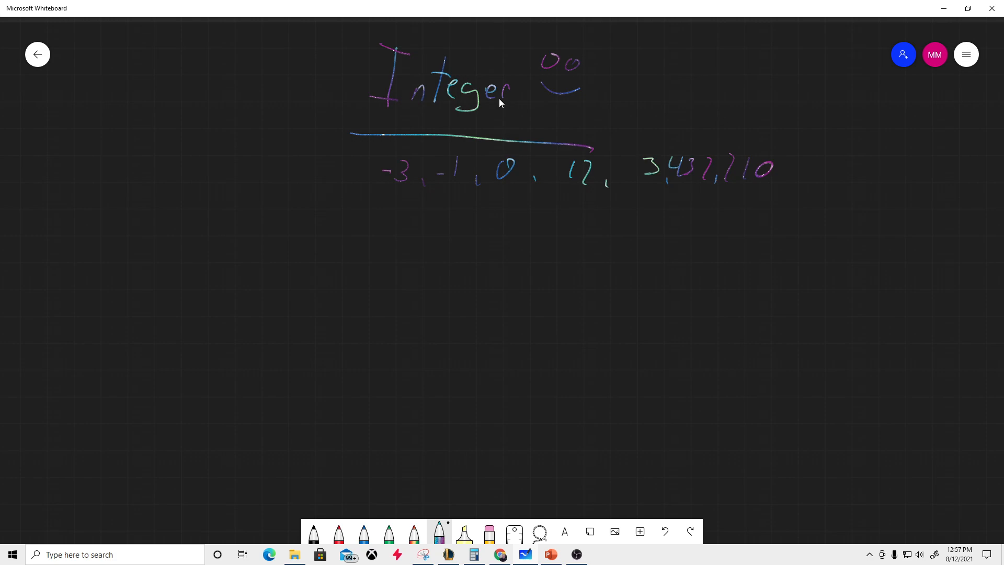
drag(368, 138, 721, 228)
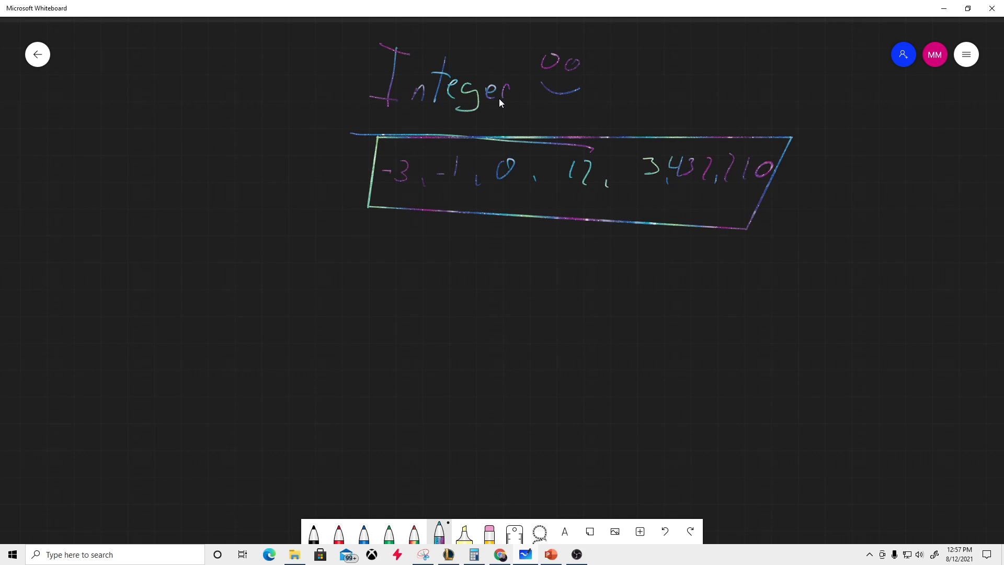
drag(381, 275, 384, 292)
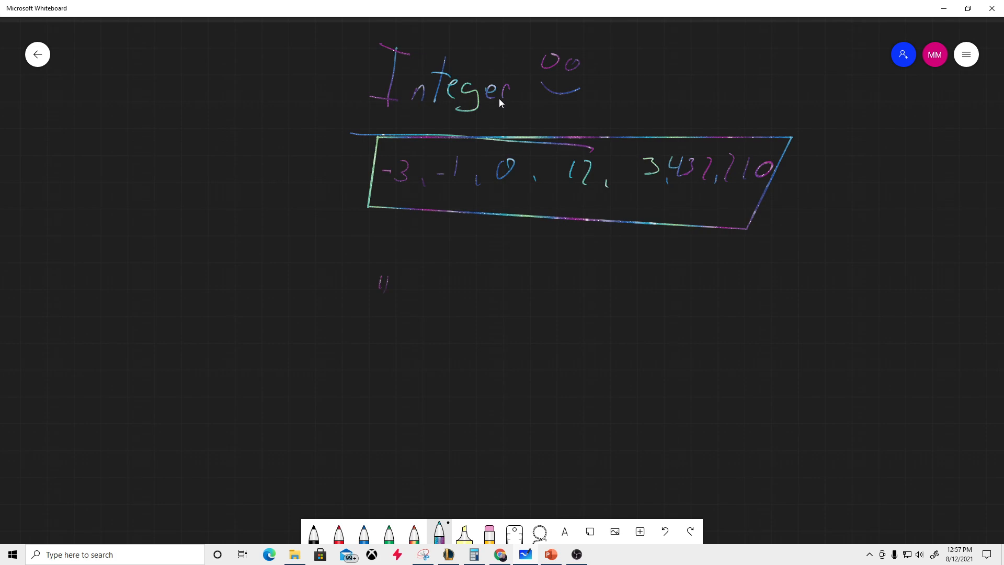
Write the non-integer examples below the box, circle the 4 and strike through the others
drag(384, 275, 403, 285)
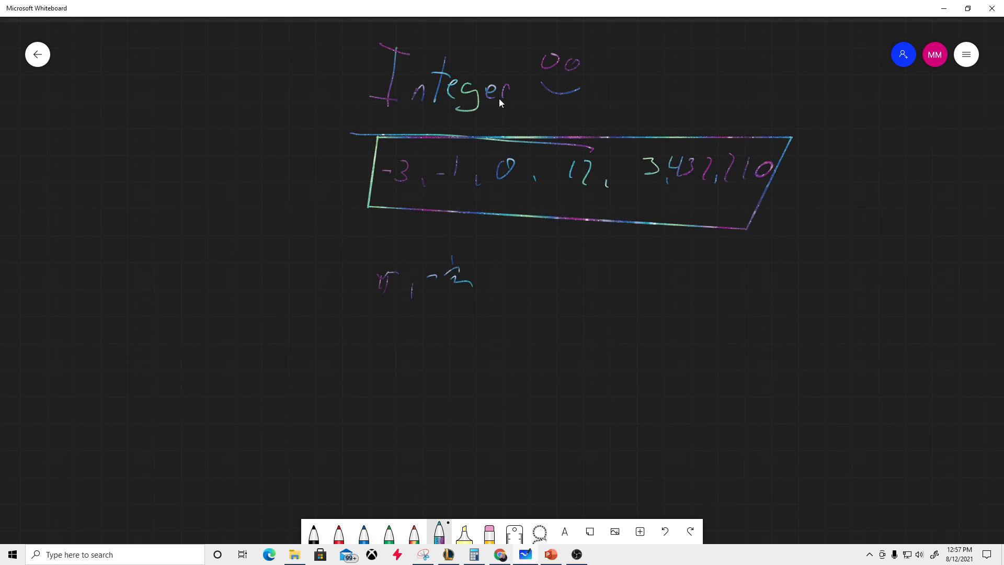
drag(477, 271, 486, 298)
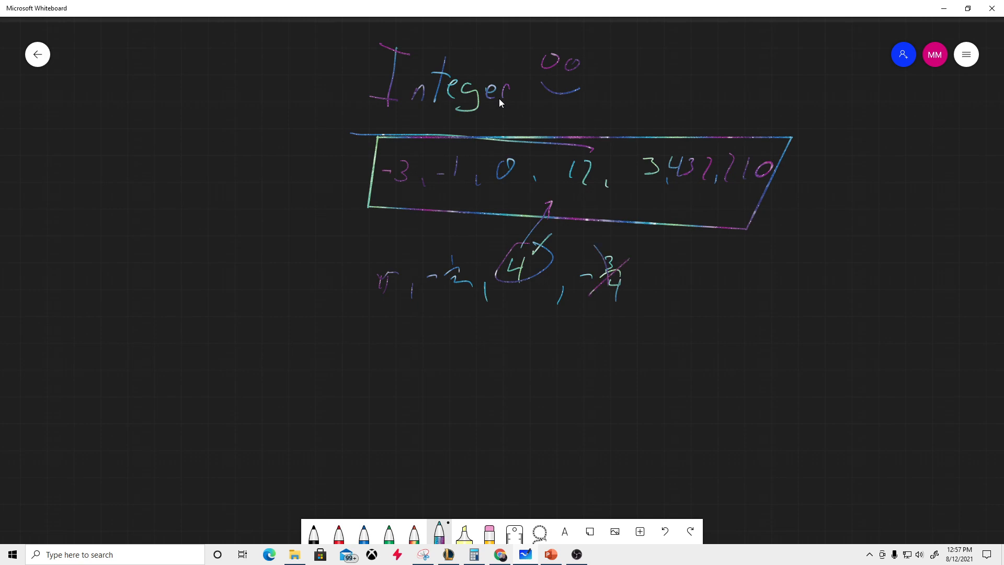
drag(383, 262, 397, 289)
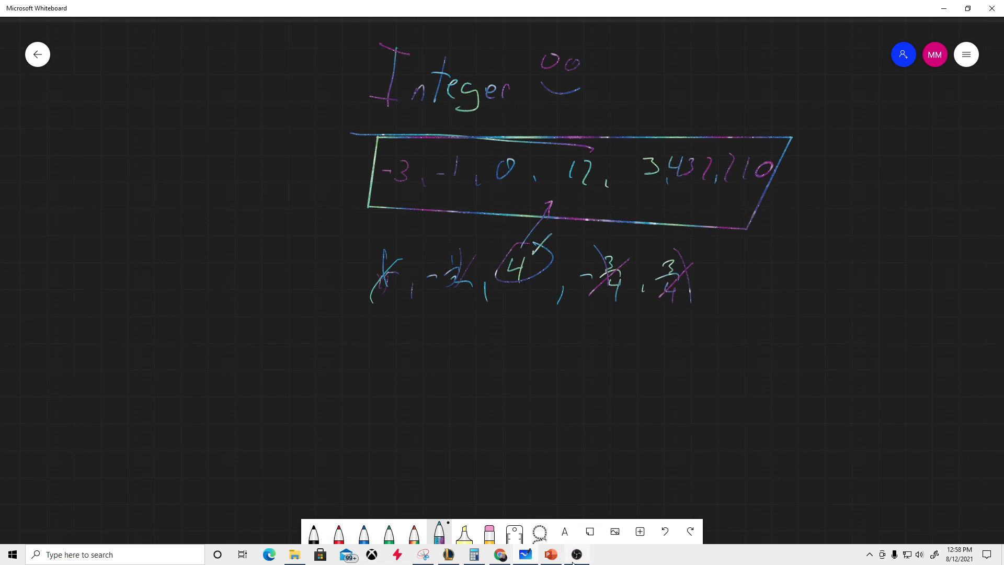
mouse_move(579, 555)
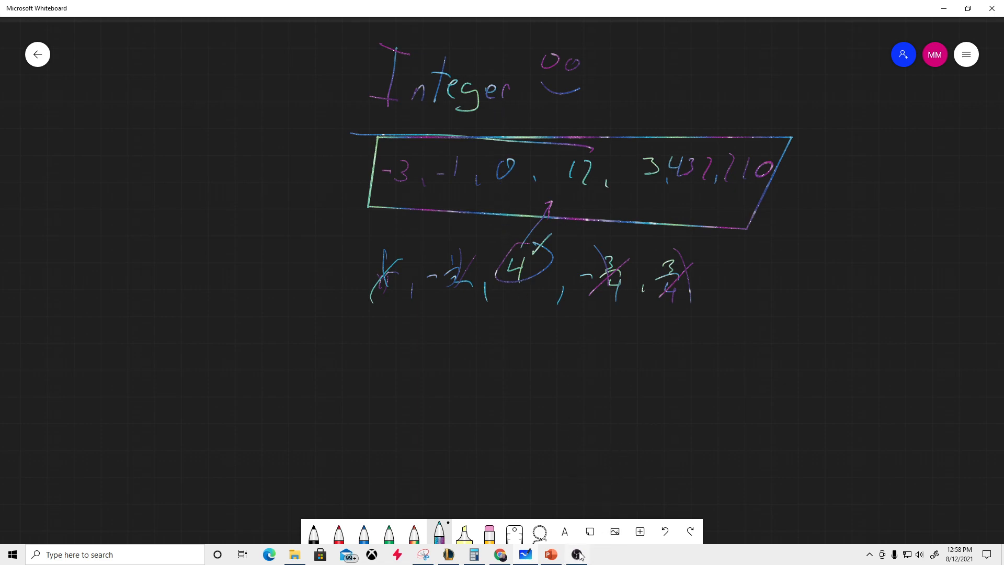
click(577, 554)
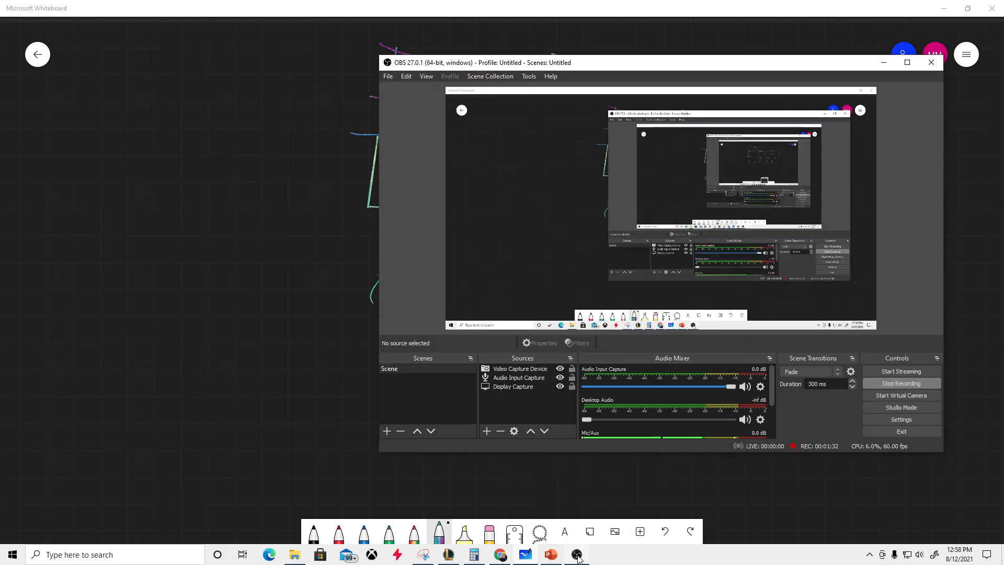